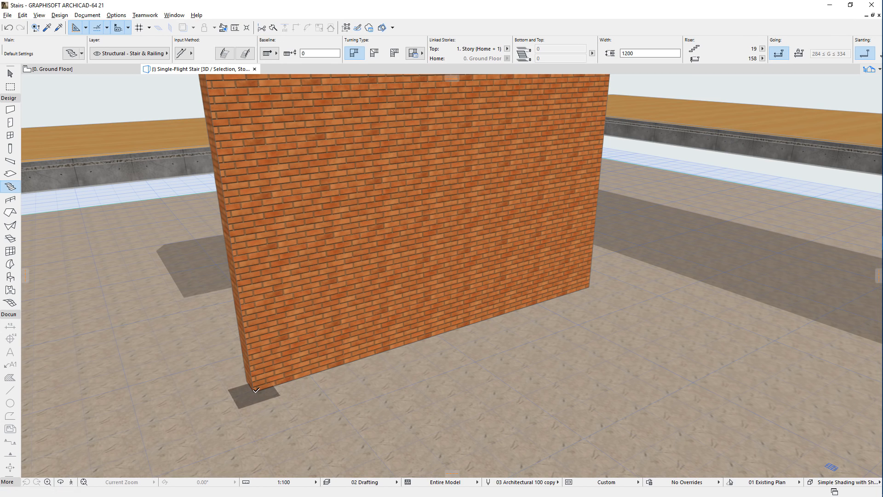
# Begin the single-flight stair baseline at the brick wall's base corner
pyautogui.click(256, 391)
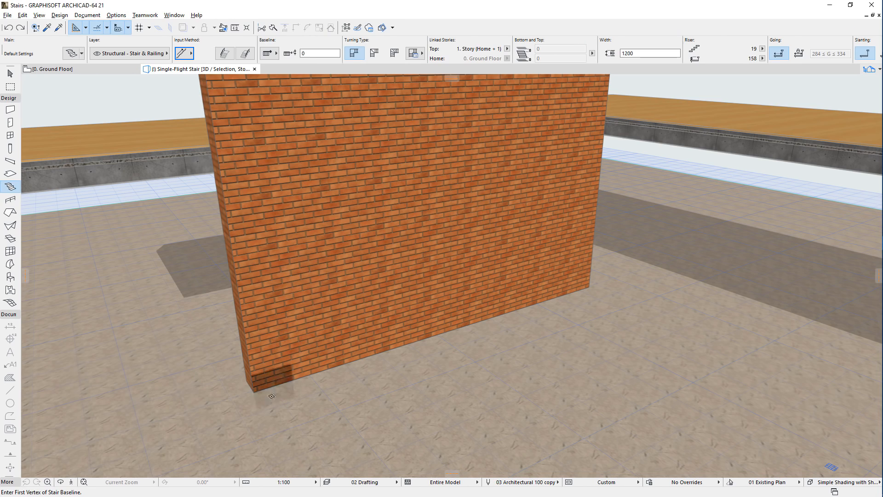
pyautogui.click(272, 397)
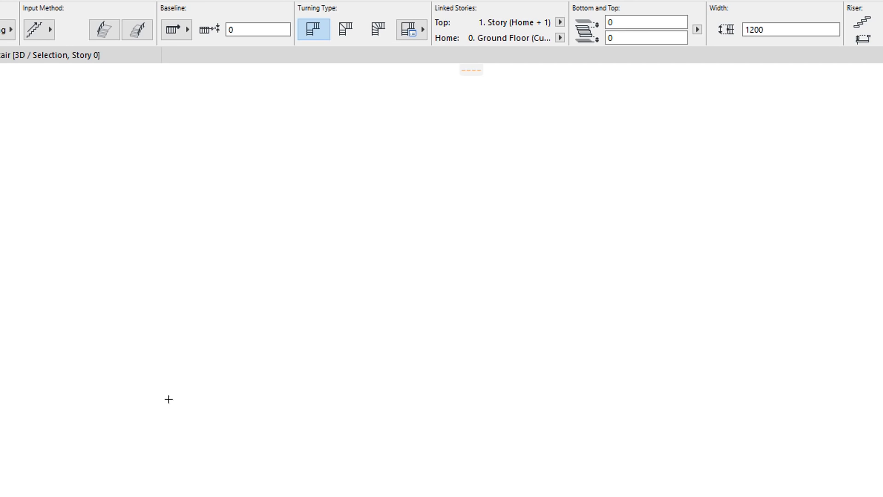
pyautogui.moveTo(184, 294)
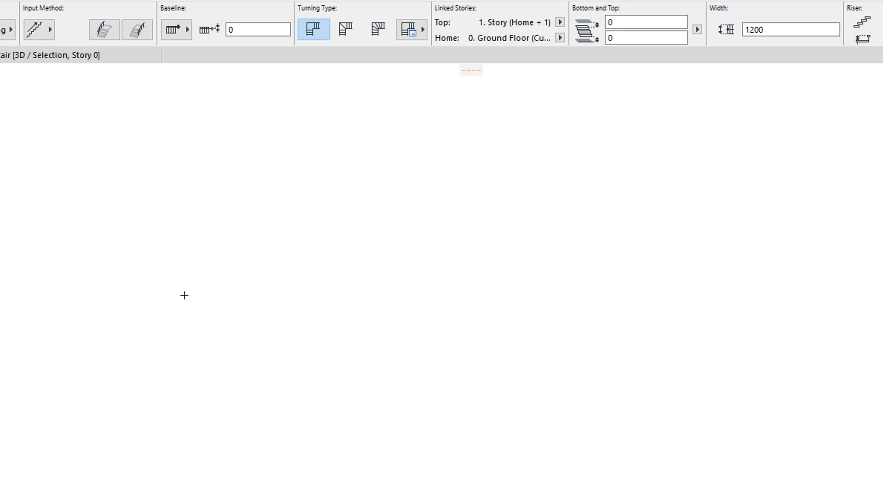
pyautogui.moveTo(173, 29)
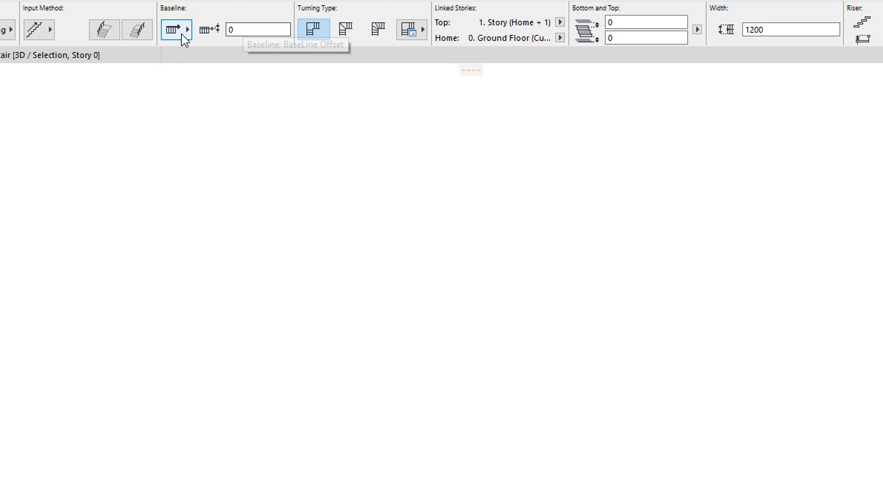
# Change the stair baseline offset in the Info Box before previewing the first risers
pyautogui.click(188, 29)
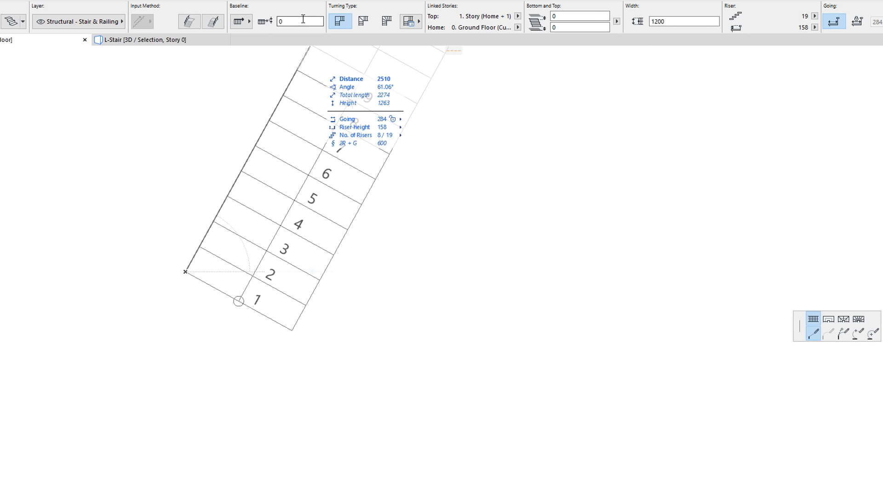
pyautogui.write('300')
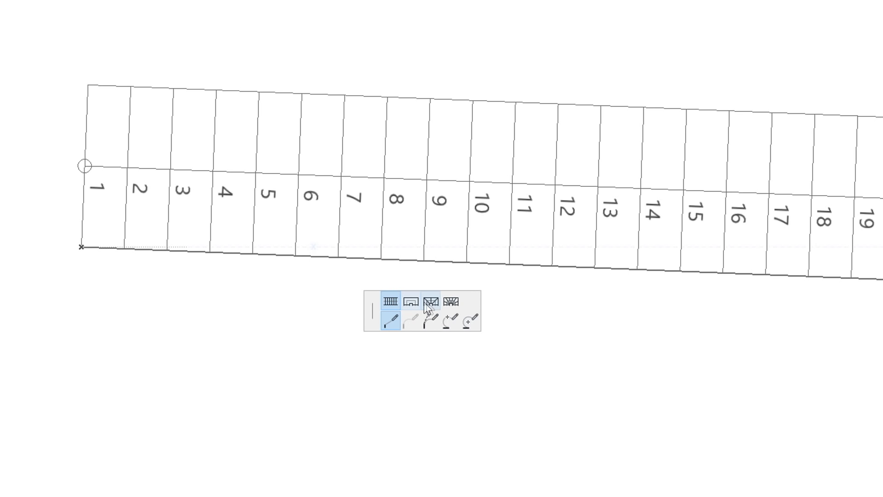
pyautogui.moveTo(430, 302)
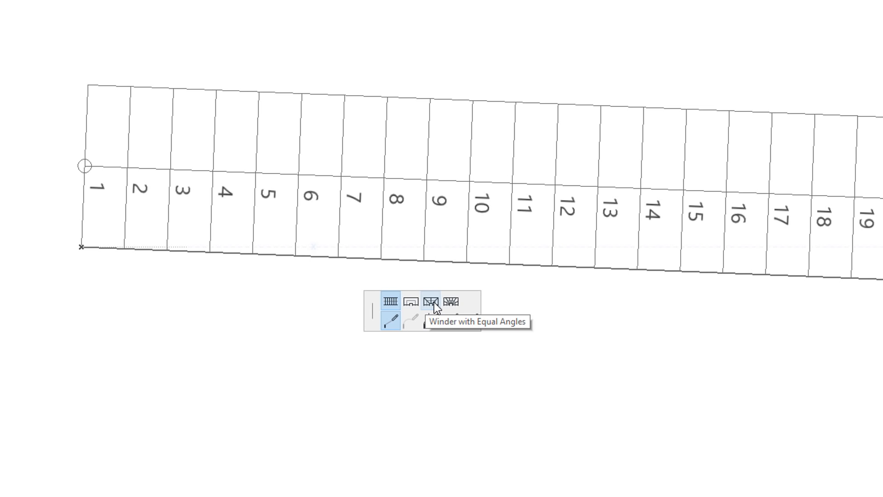
pyautogui.moveTo(454, 304)
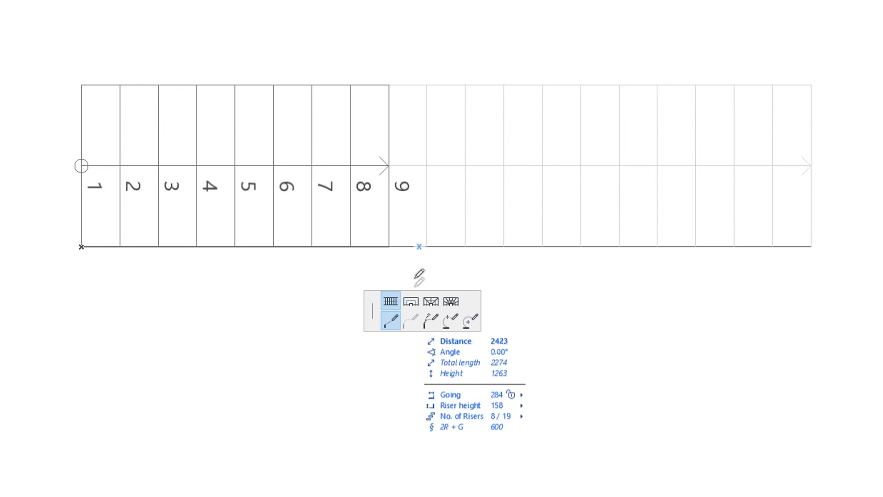
# Try equal-going winders, then a landing, then winders again at the stair's turn
pyautogui.click(410, 301)
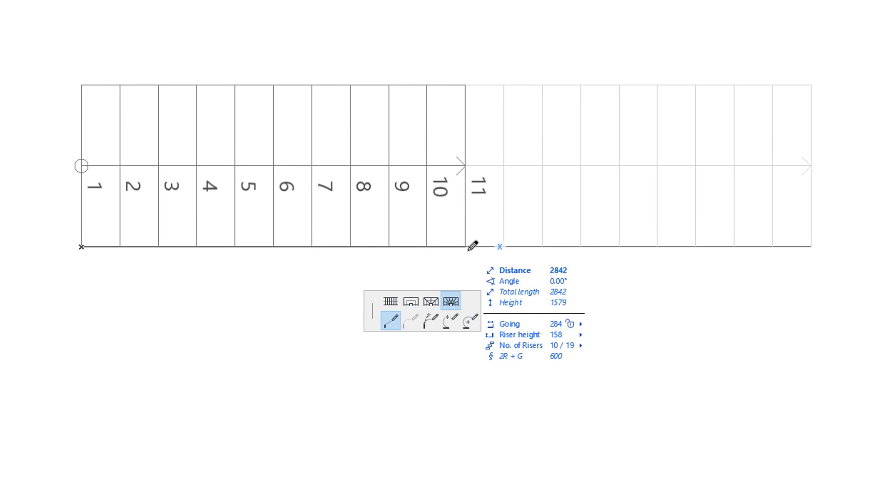
pyautogui.click(410, 301)
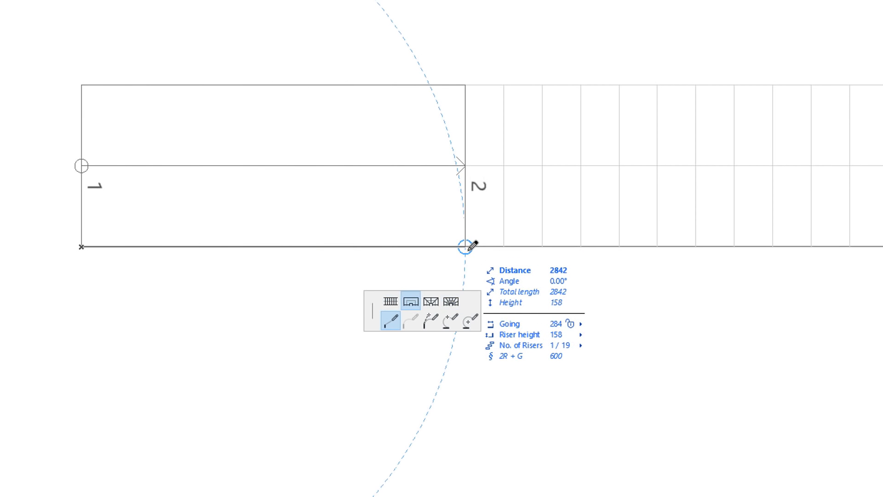
pyautogui.click(455, 300)
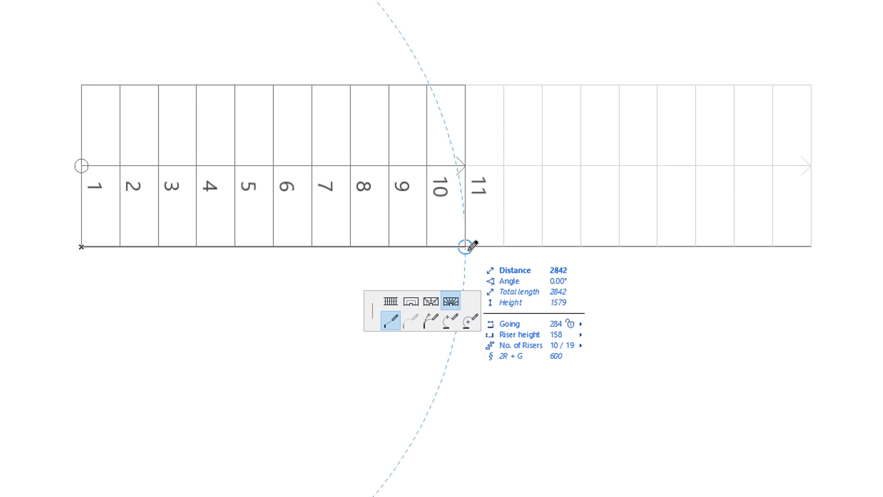
pyautogui.click(391, 301)
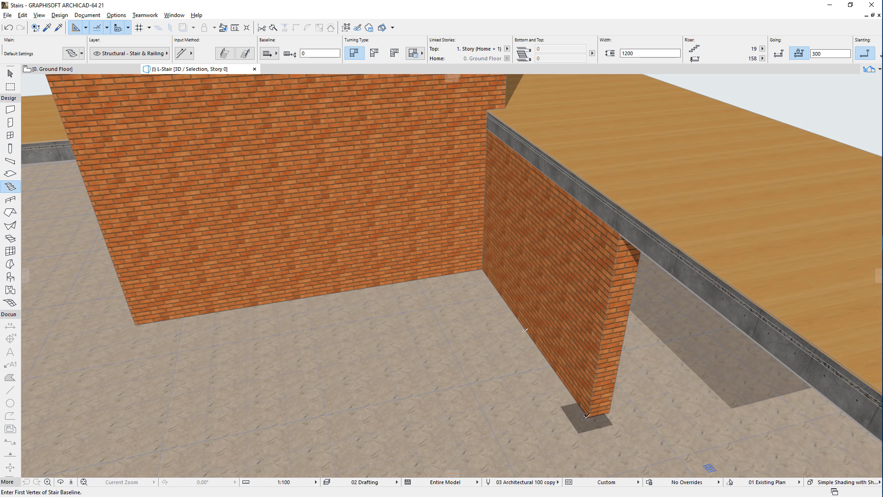
# Place the L-stair from the wall's base corner and review its landing options with 150 riser offsets
pyautogui.click(585, 416)
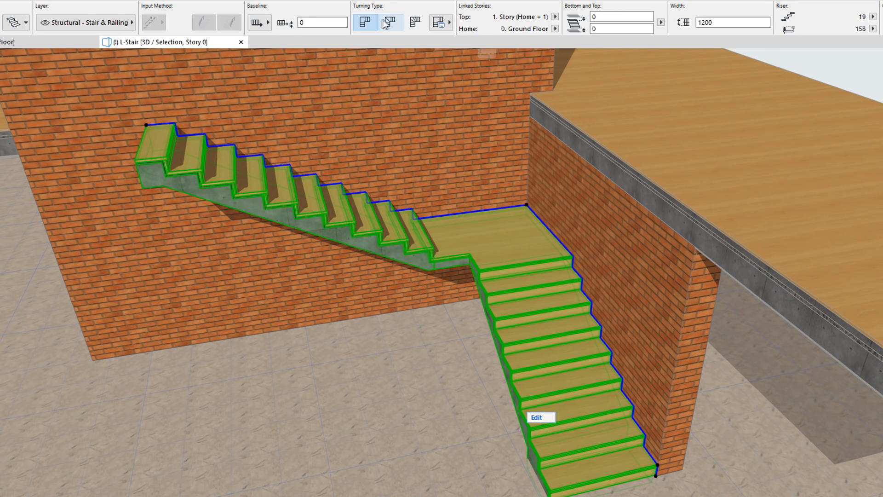
pyautogui.moveTo(416, 22)
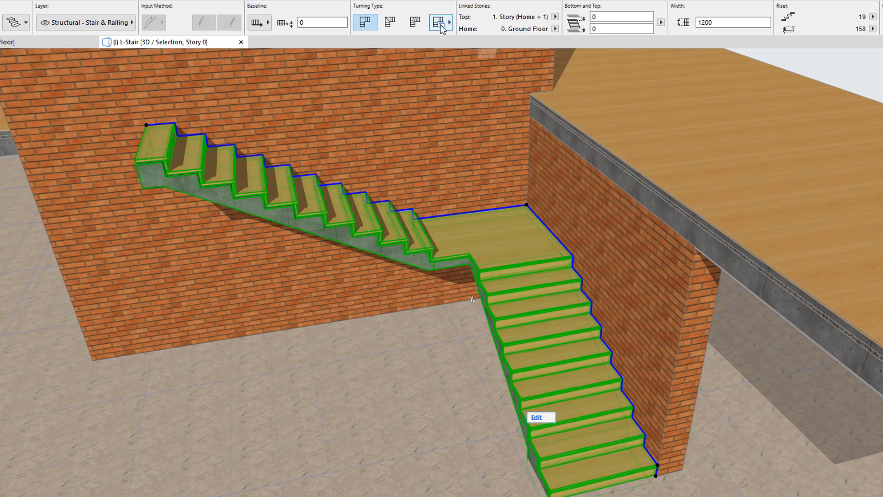
pyautogui.click(438, 23)
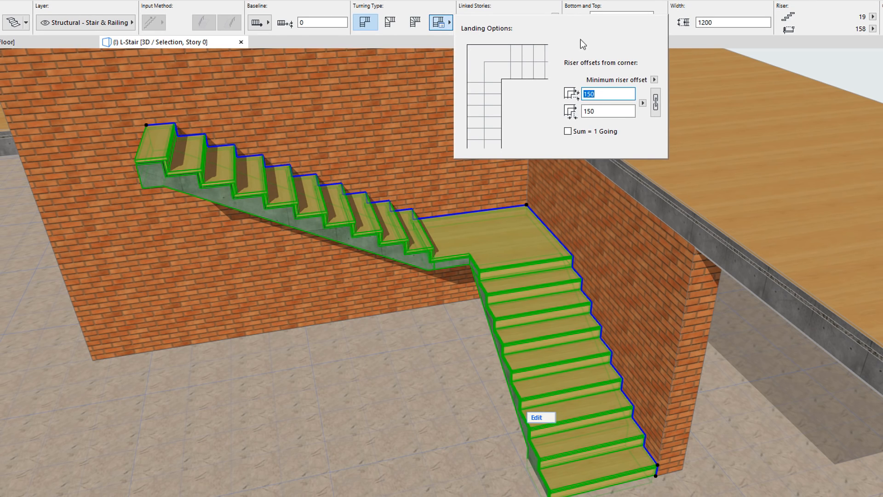
pyautogui.moveTo(665, 85)
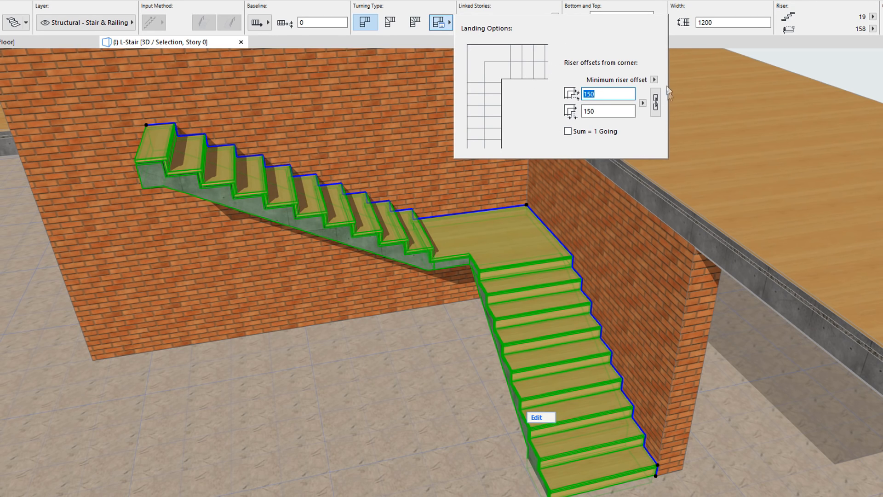
pyautogui.moveTo(560, 42)
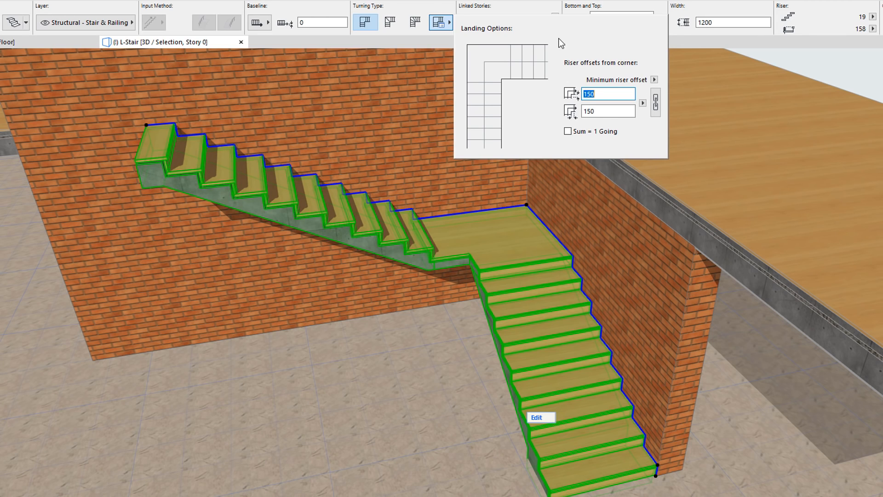
pyautogui.moveTo(500, 151)
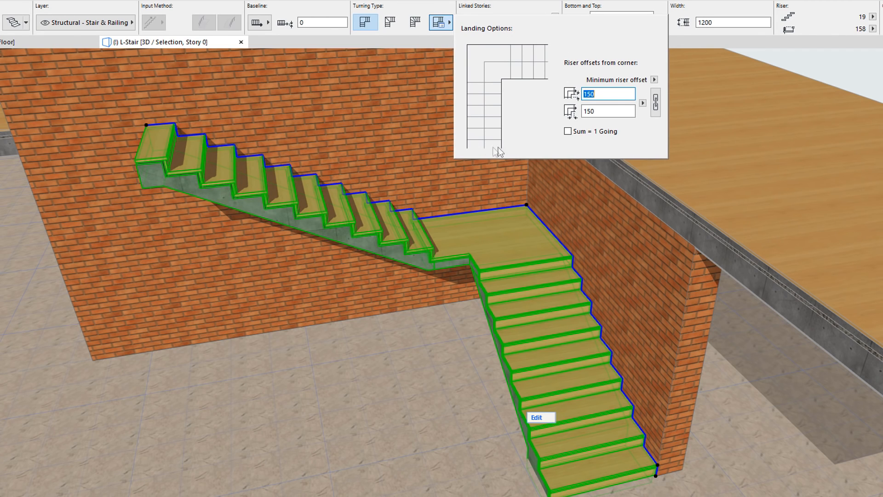
pyautogui.moveTo(550, 33)
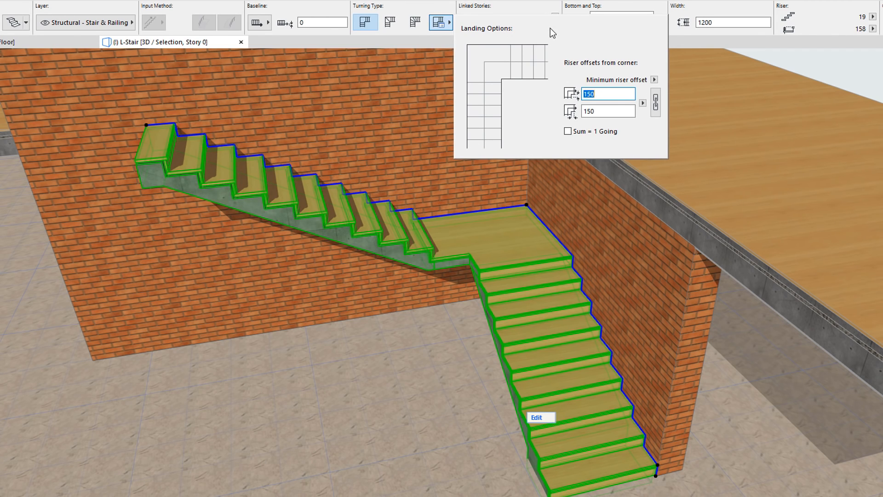
pyautogui.moveTo(501, 149)
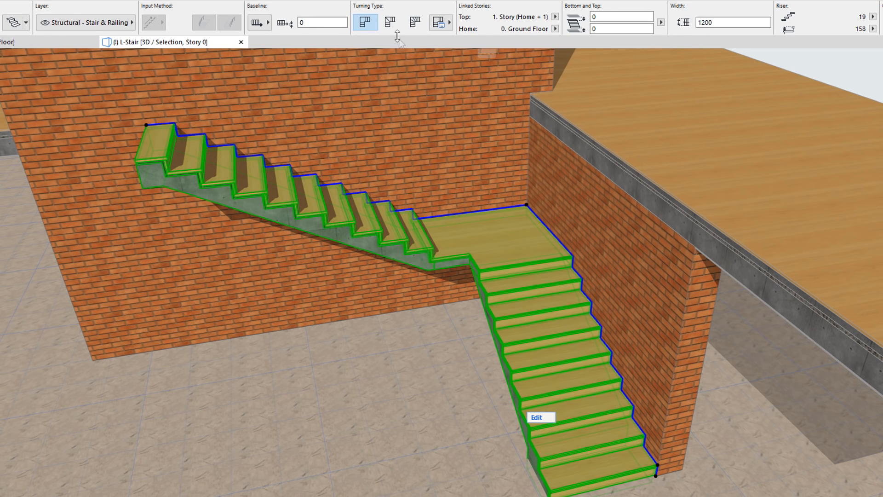
pyautogui.moveTo(390, 23)
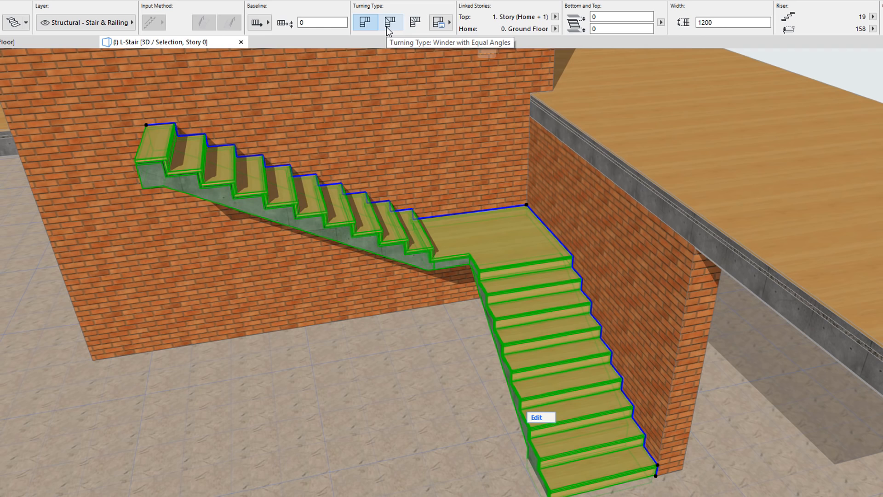
# Turn the corner with equal-angle winders, review winder options, then choose equal-going winders
pyautogui.click(389, 22)
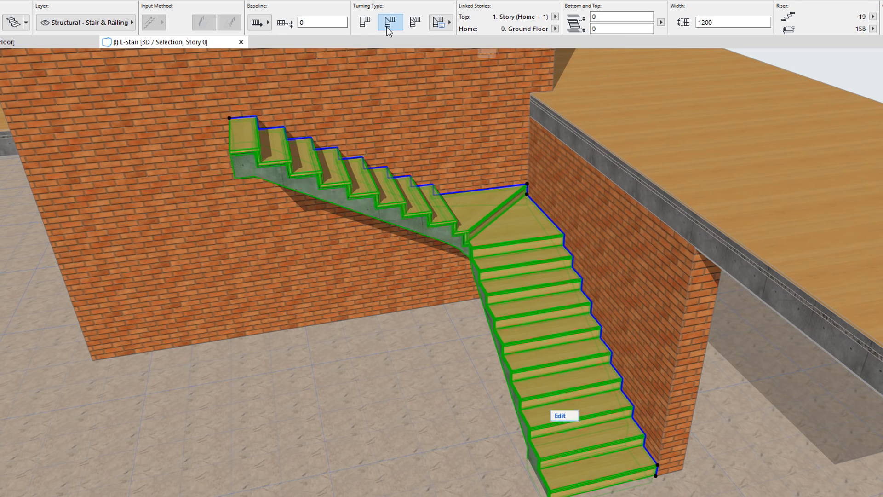
pyautogui.click(437, 22)
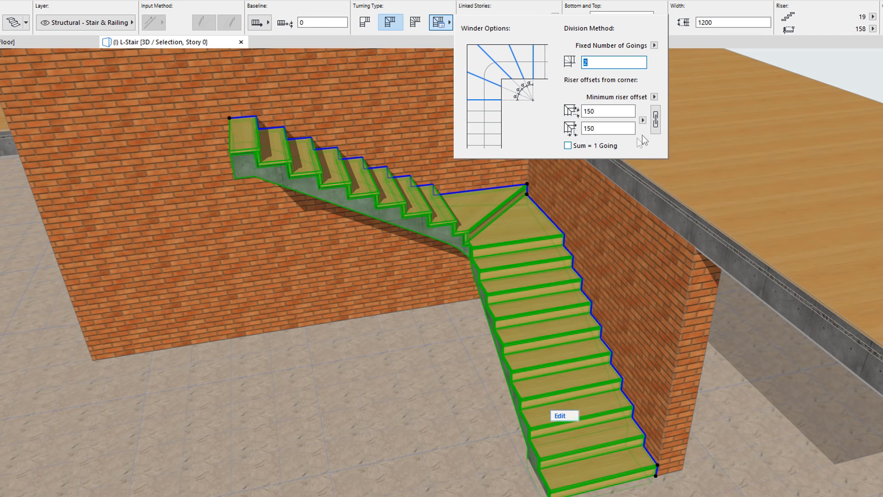
pyautogui.moveTo(655, 71)
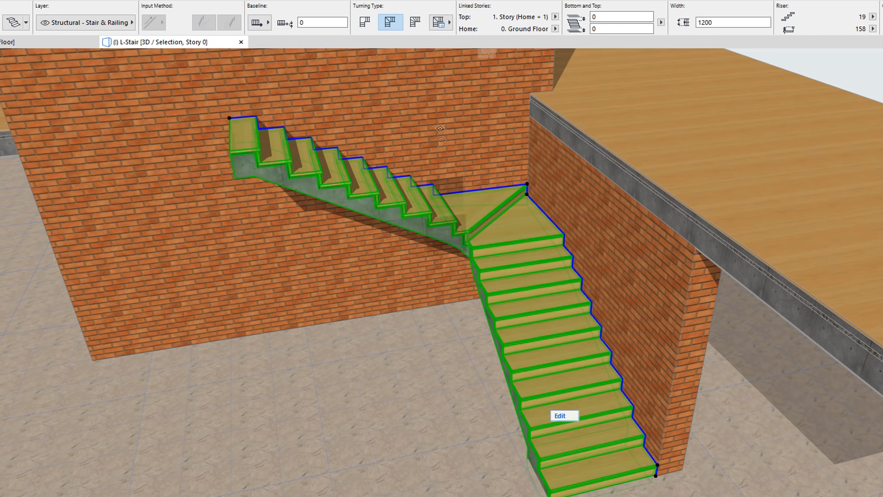
pyautogui.click(414, 22)
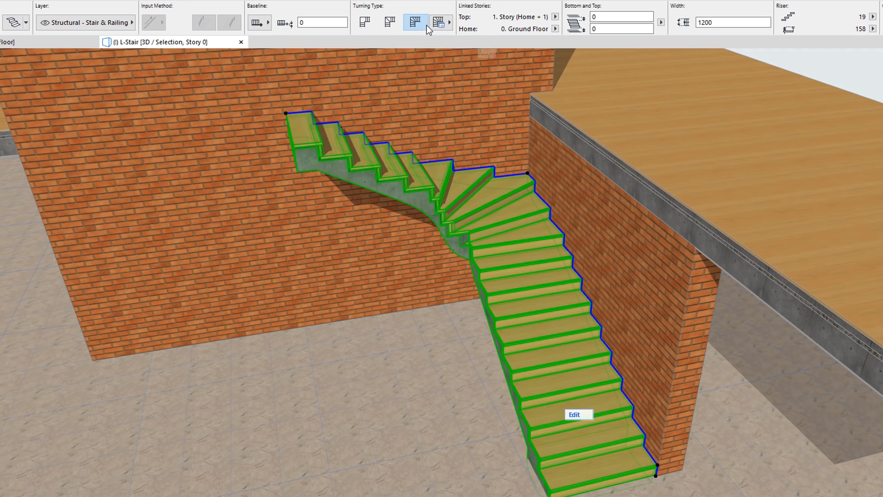
pyautogui.moveTo(428, 29)
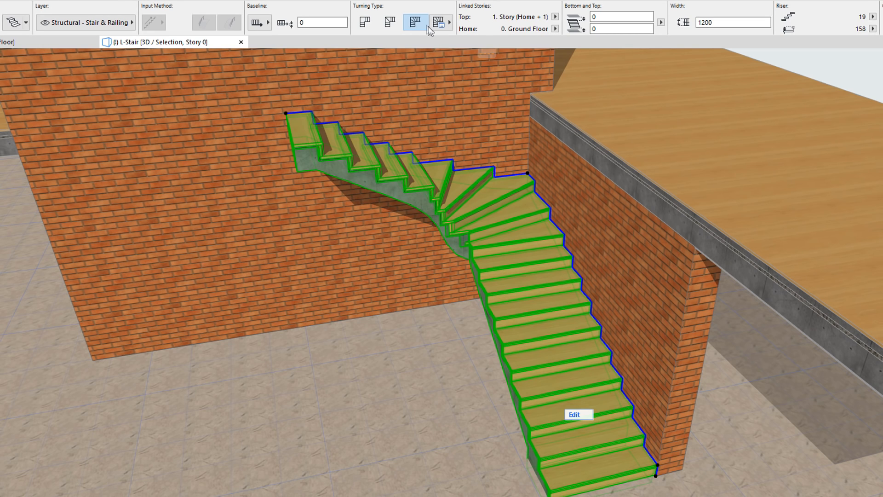
# Set the equal-going winder type to Two Points, confirm turning options and cancel the segment type choice
pyautogui.click(437, 22)
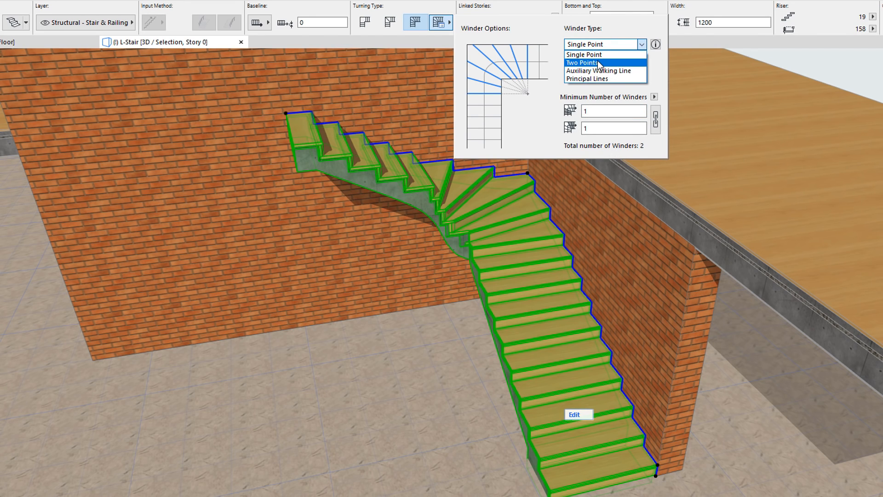
pyautogui.click(594, 63)
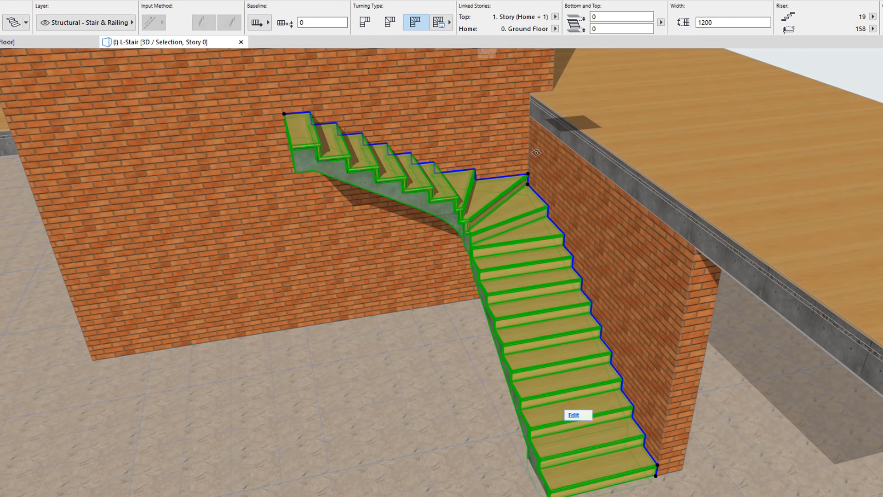
pyautogui.click(574, 415)
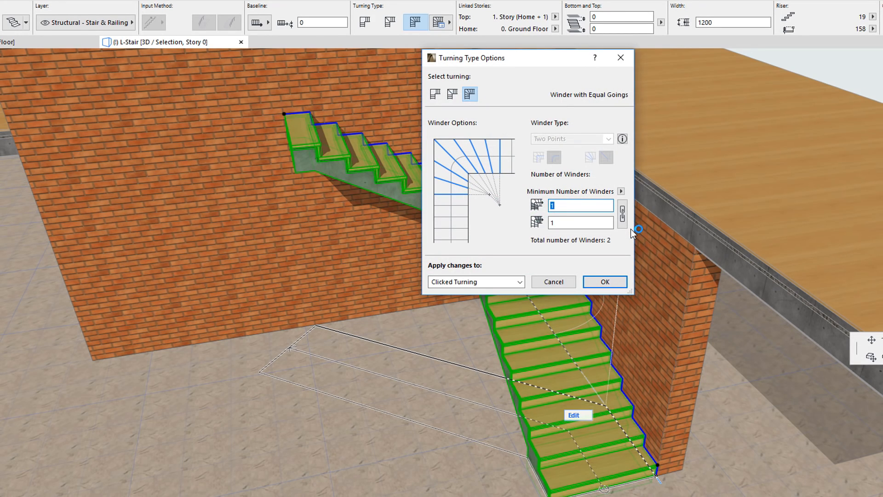
pyautogui.click(605, 282)
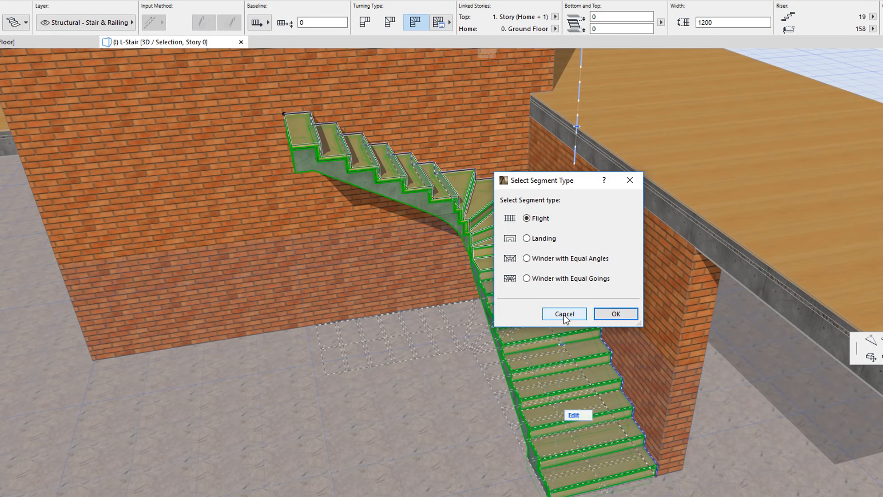
pyautogui.click(564, 314)
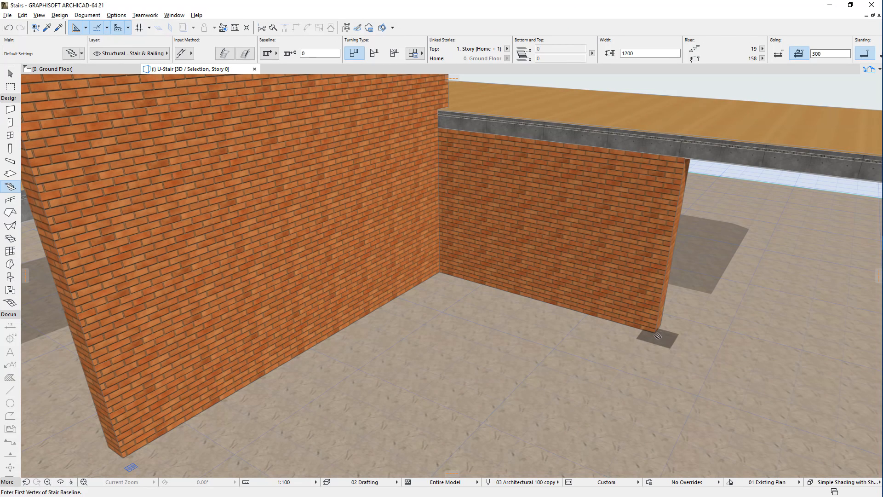
# Remove the example U-stair and draw the first flight from the right wall's end toward the left wall
pyautogui.click(656, 334)
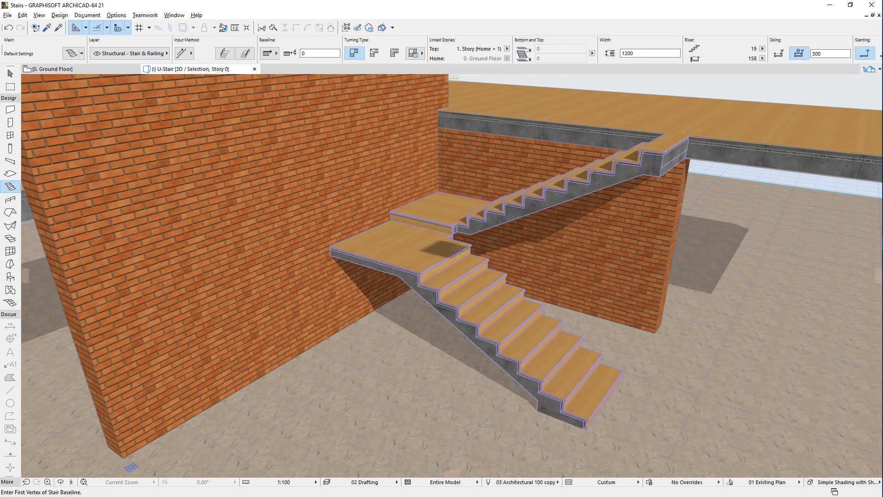
pyautogui.click(431, 250)
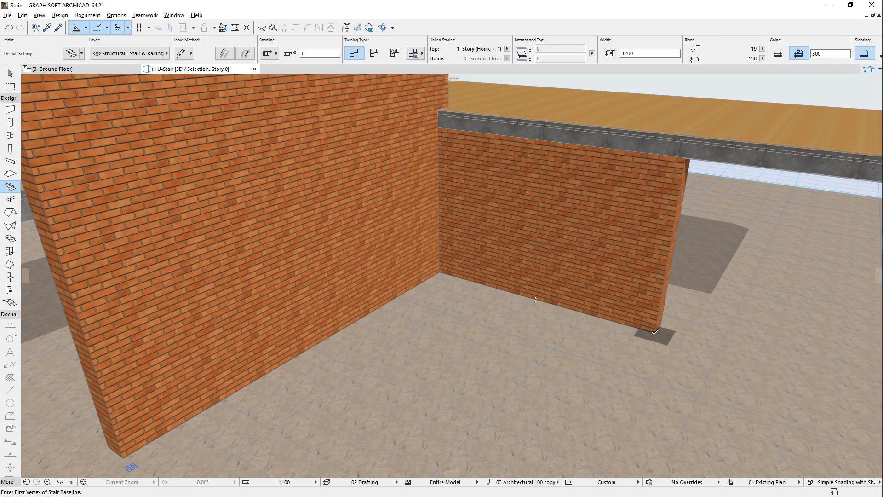
pyautogui.click(655, 334)
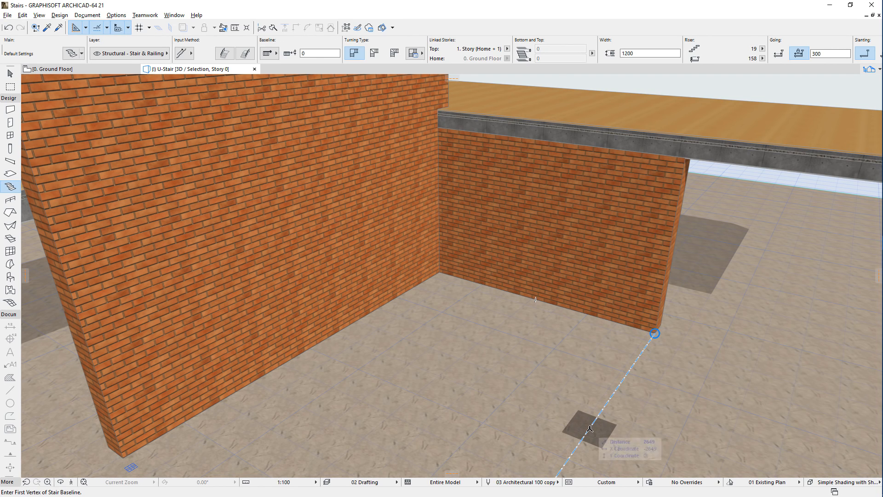
pyautogui.click(591, 428)
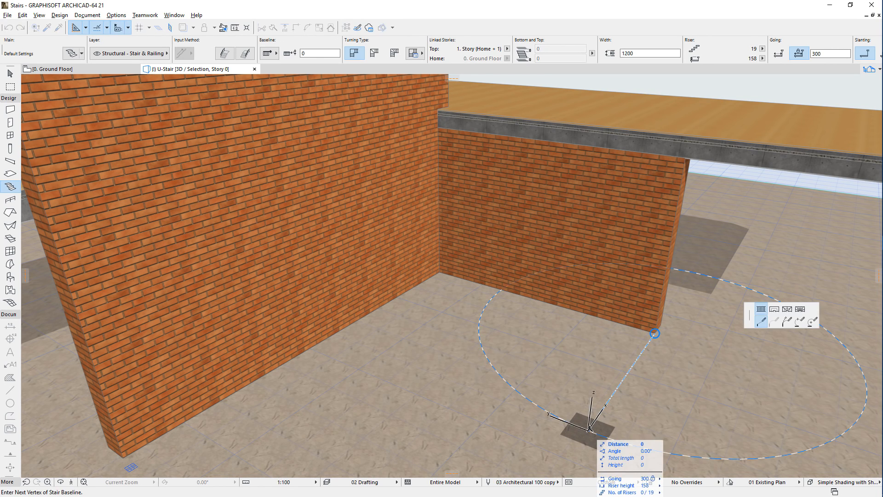
pyautogui.click(343, 334)
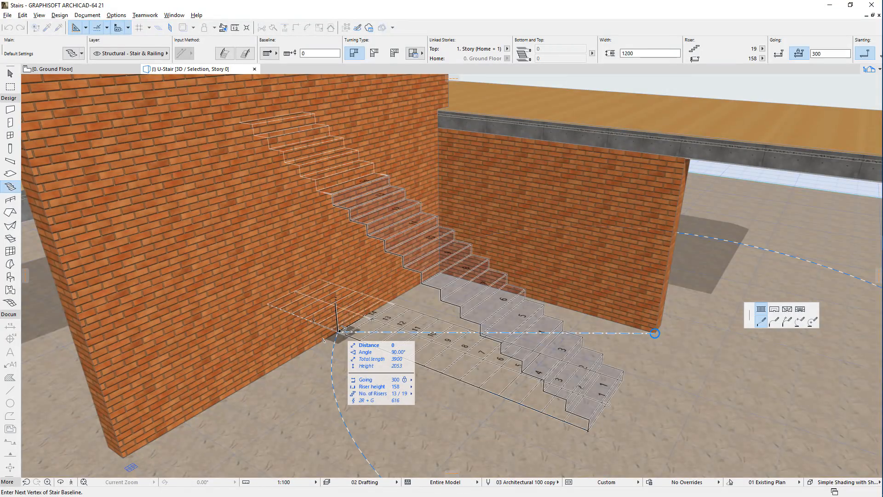